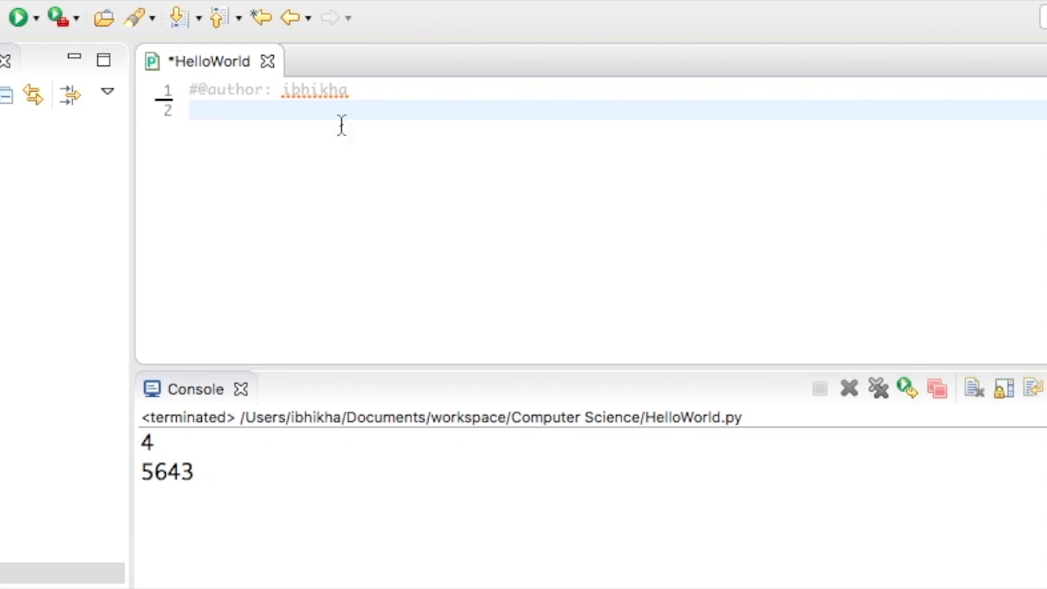
Step: Type 'num1 = 10' on line 2, then delete the 10, leaving 'num1 ='
type("num1 =")
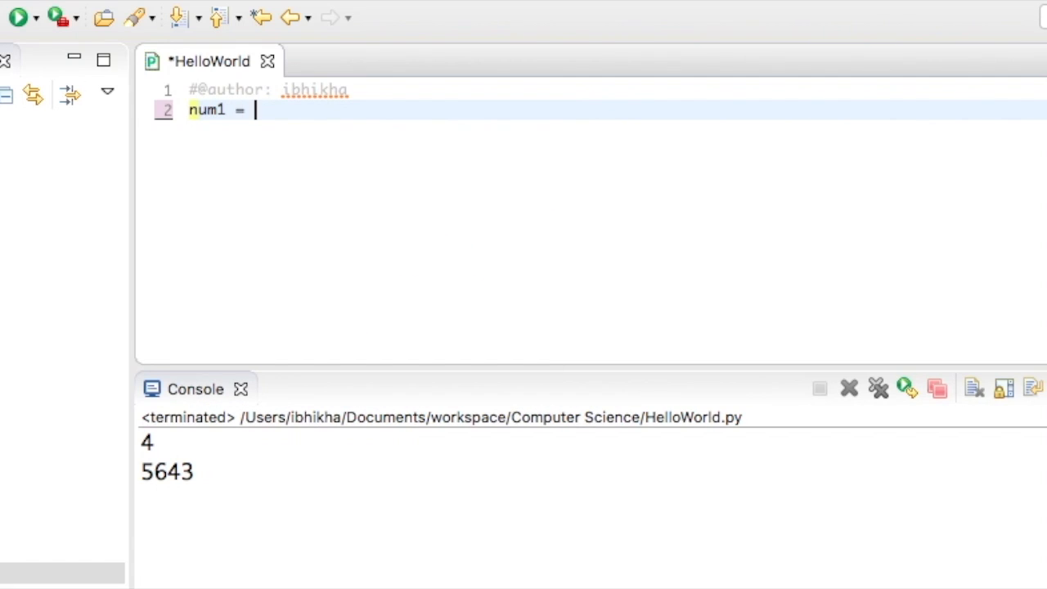
type("10")
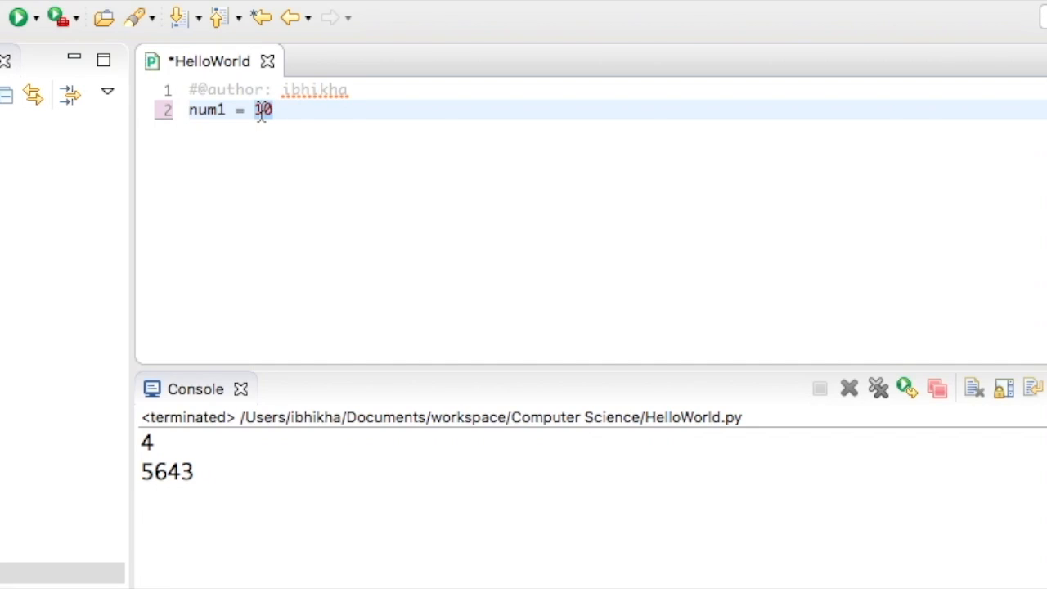
key("Backspace")
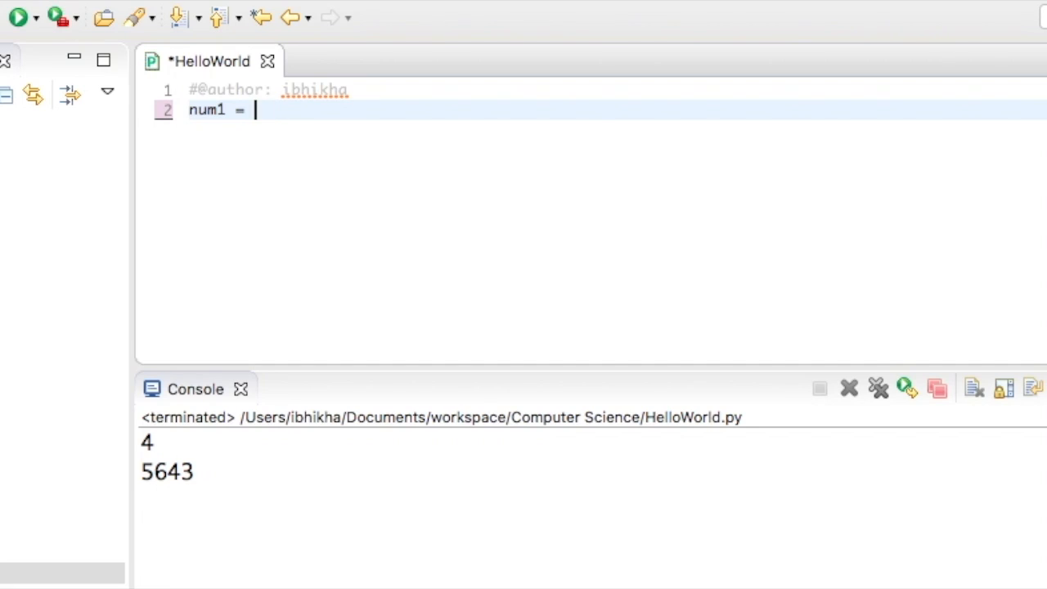
Step: Make line 2 'numList = [4,7,3,8,2,0,13,64,767]' and start line 3 with 'num'
type("[]")
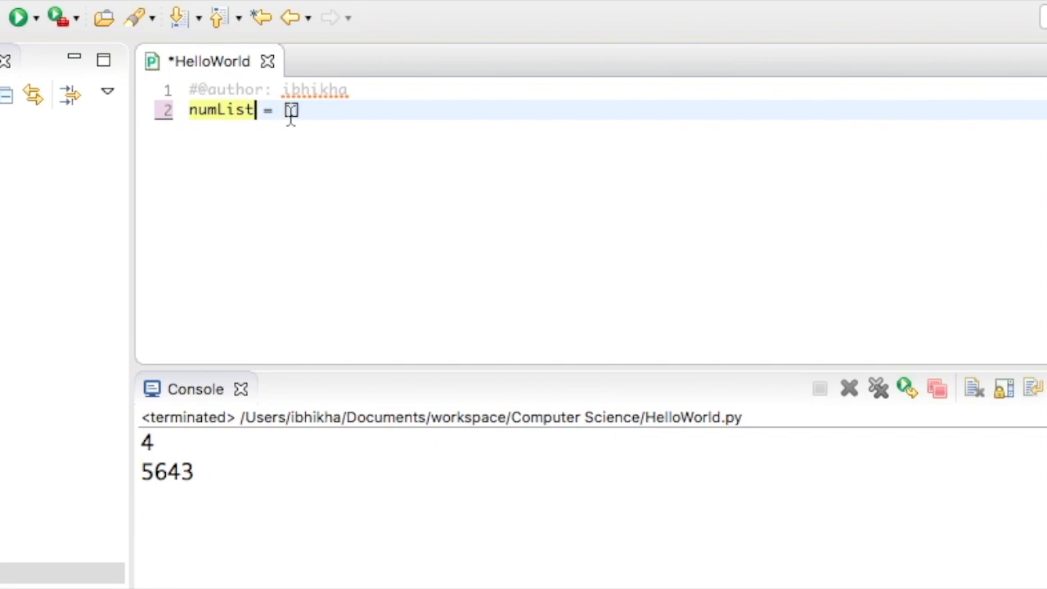
mouse_move(292, 111)
type("4,7,3,8,2,0,")
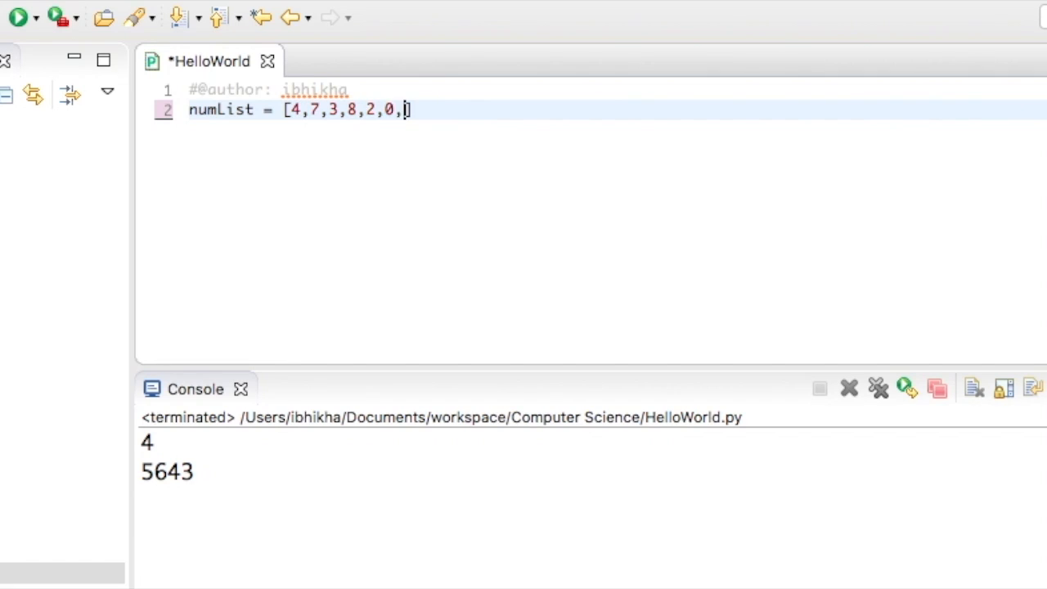
type("13,6")
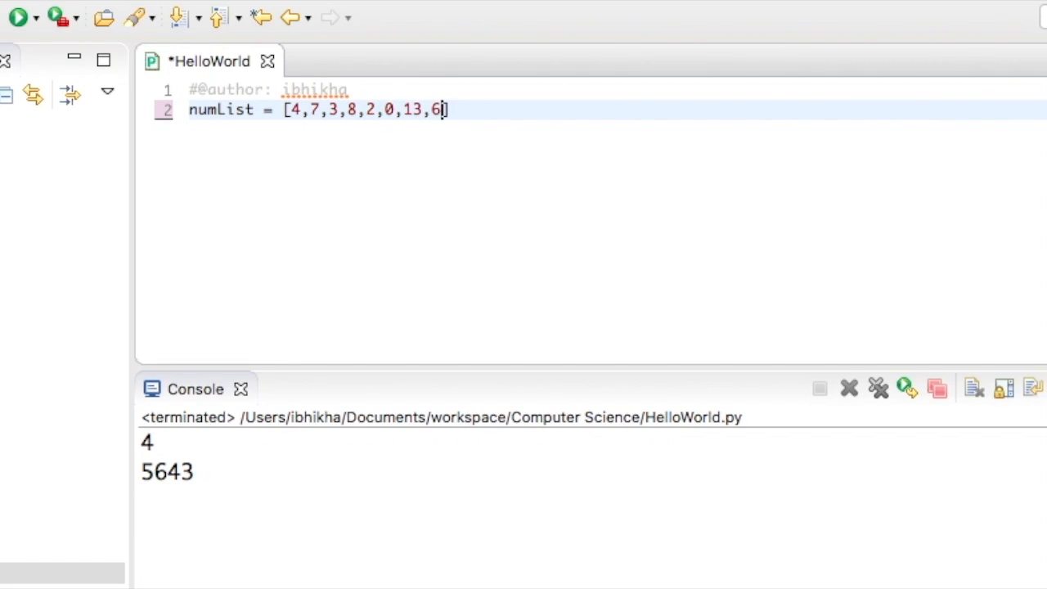
type("4,7")
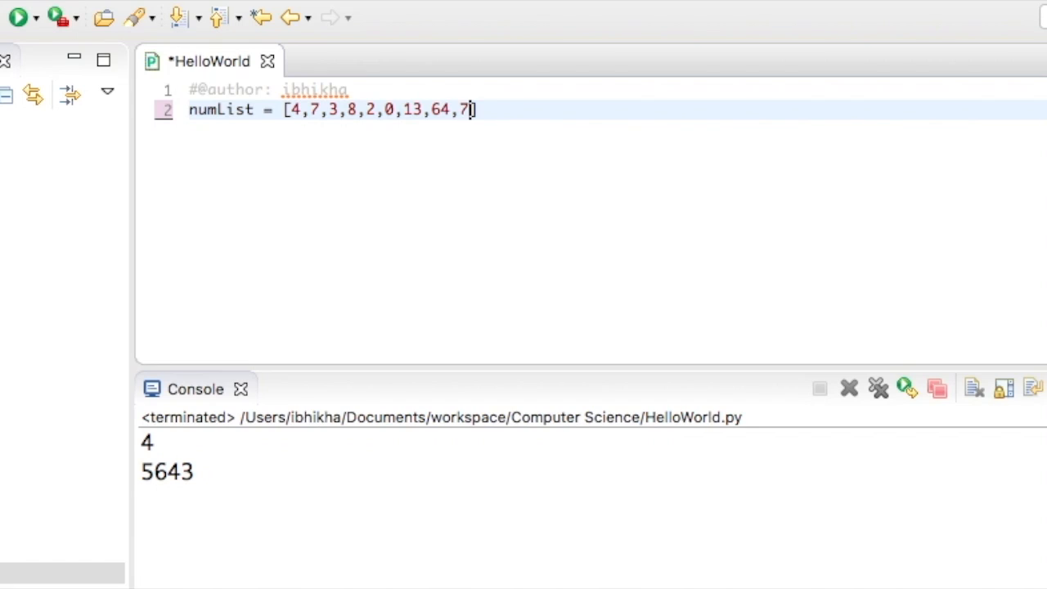
type("67")
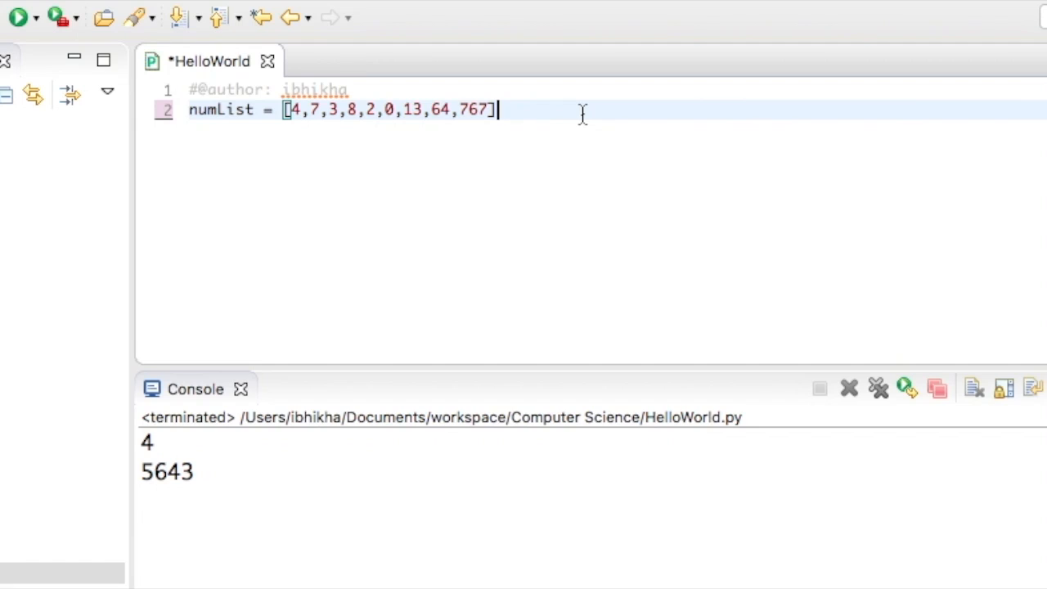
type("num")
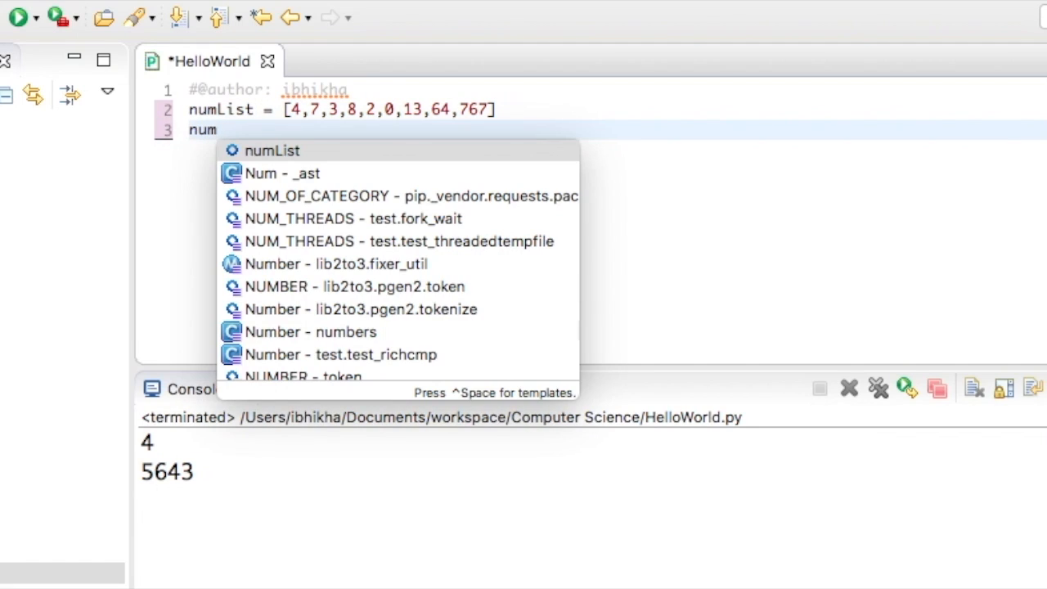
Step: Autocomplete numList on line 3 and index it as numList[0] inside print()
left_click(272, 150)
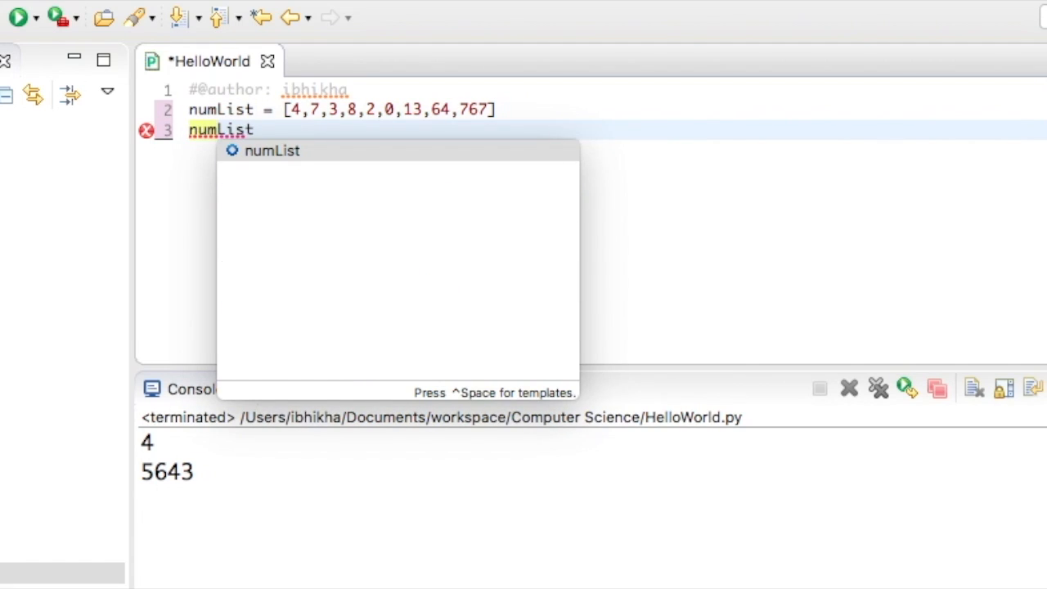
type("[]")
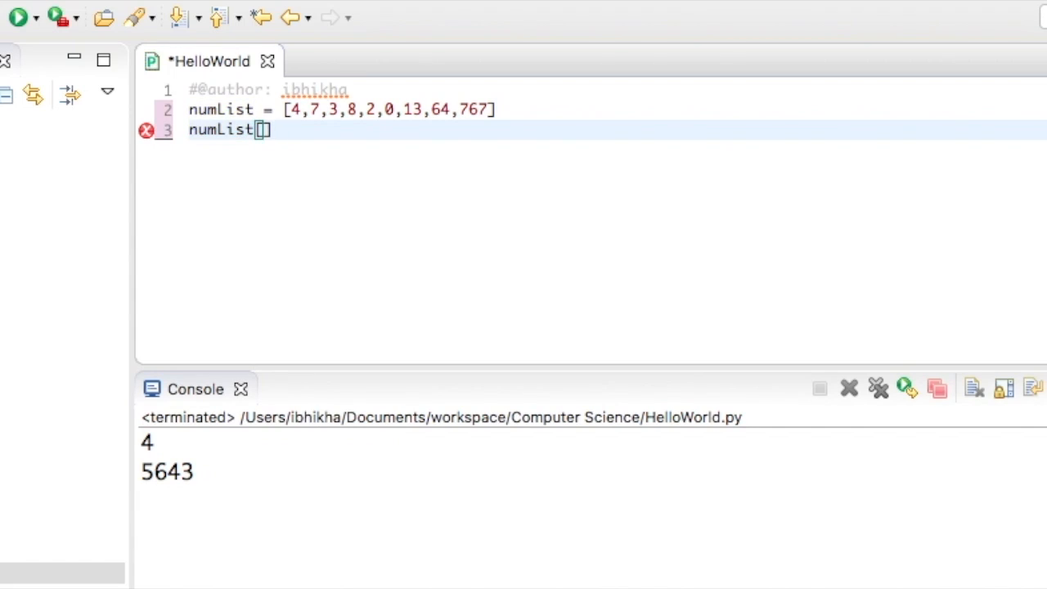
type("0")
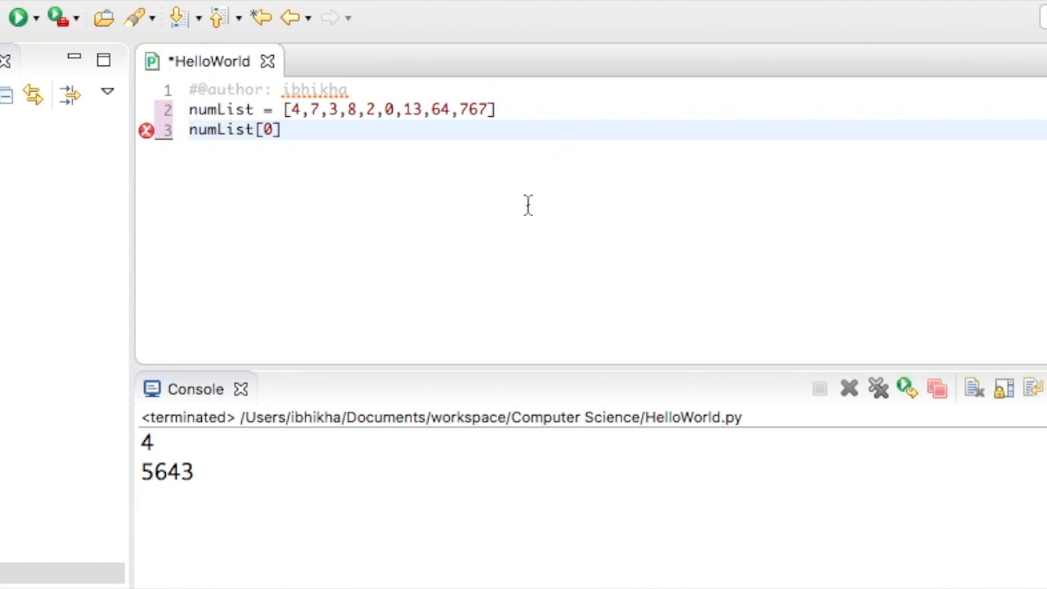
mouse_move(189, 133)
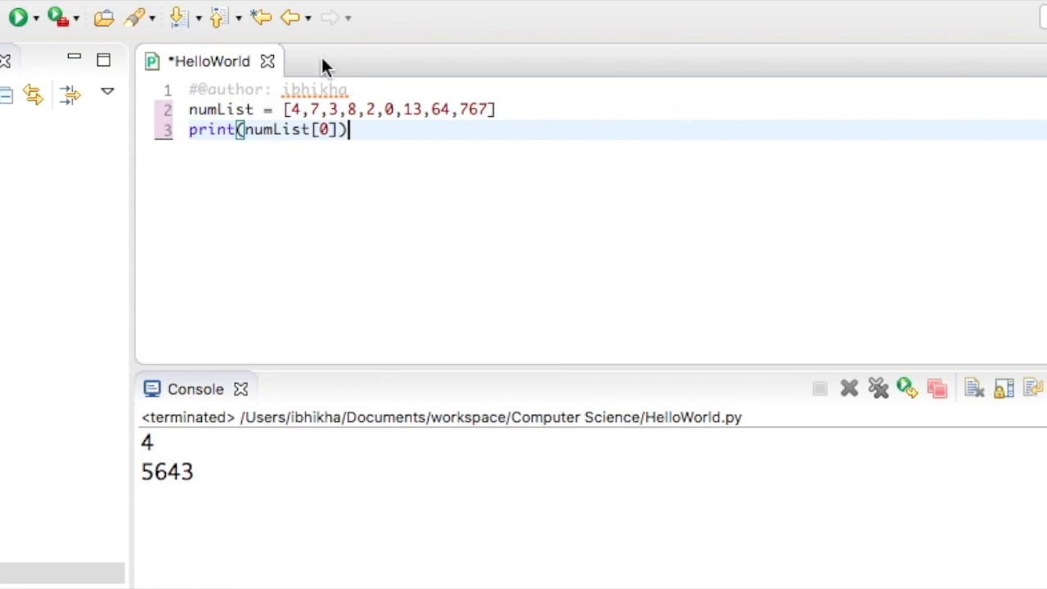
Step: Save and run HelloWorld, with the console printing 4
left_click(14, 17)
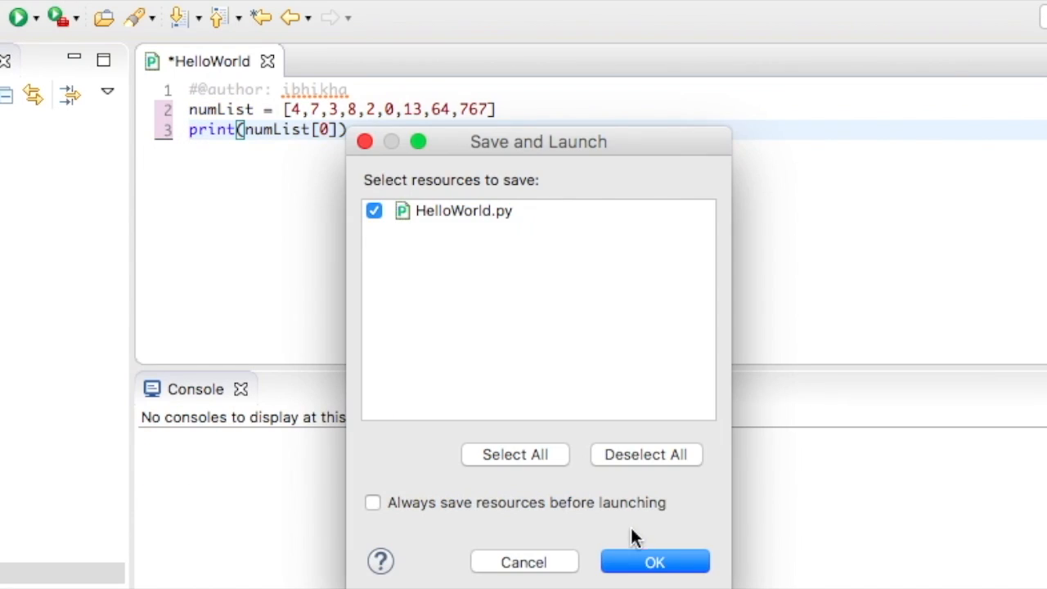
left_click(654, 562)
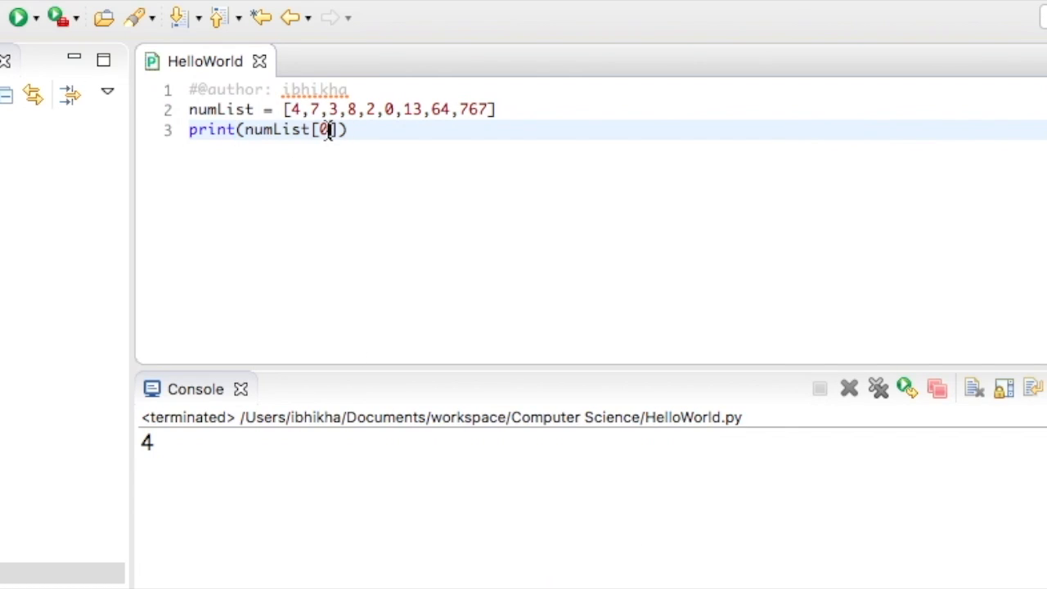
left_click(290, 110)
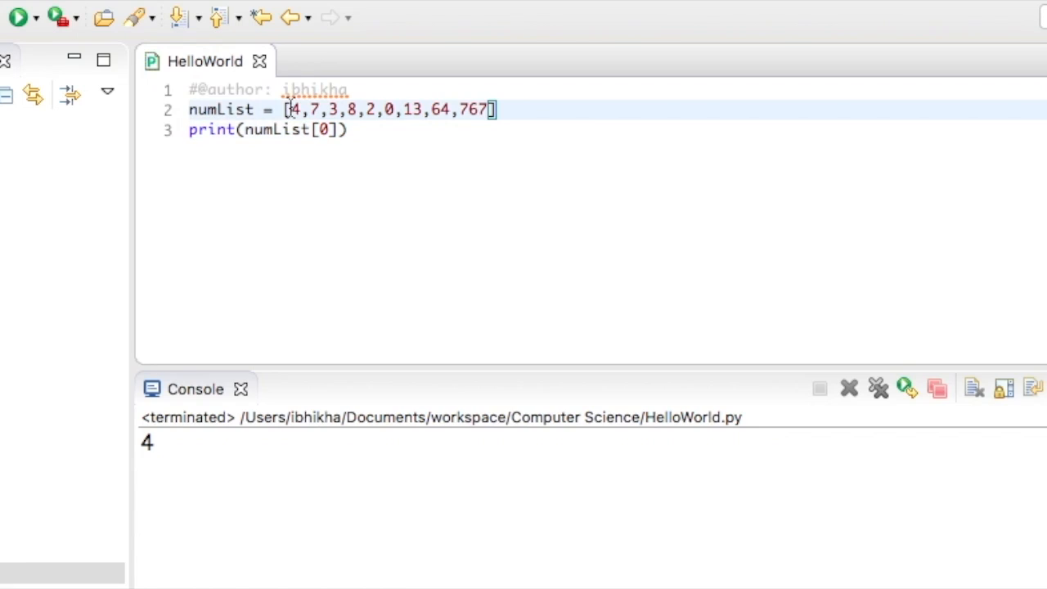
left_click(296, 109)
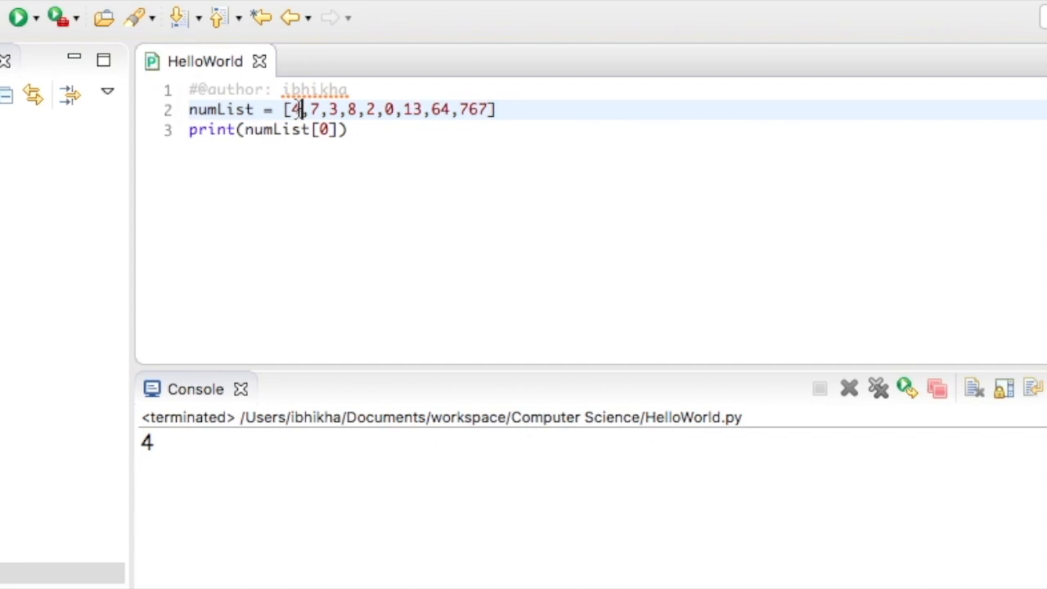
left_click(330, 109)
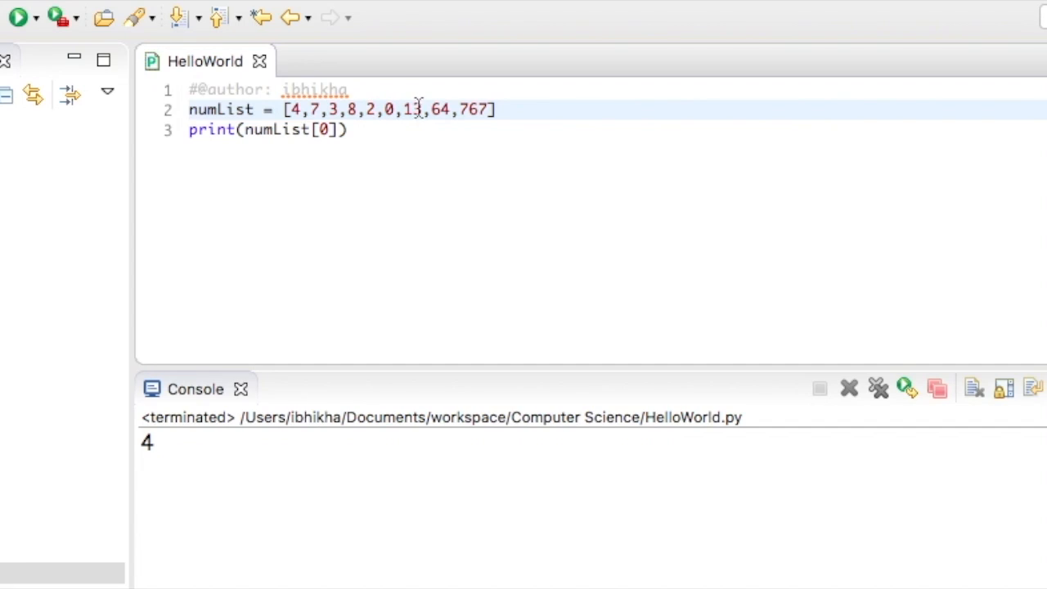
key("backspace")
type("8")
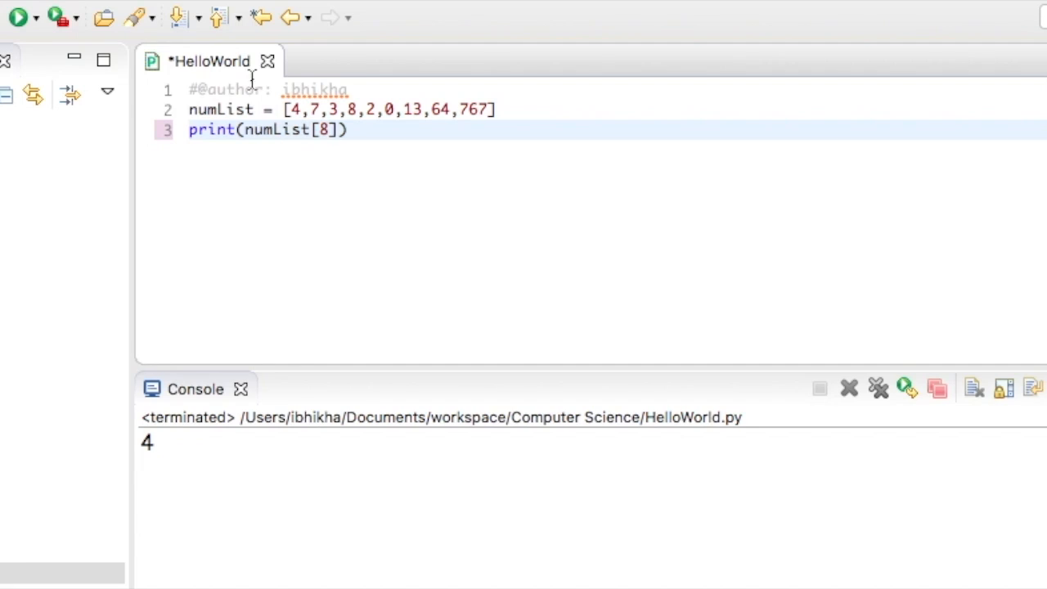
mouse_move(18, 17)
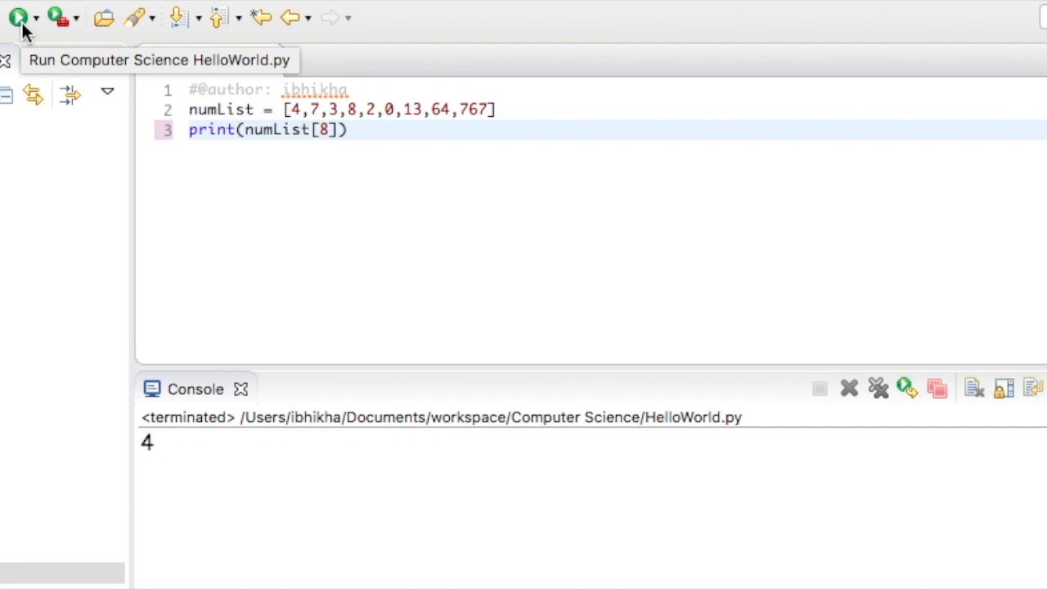
Step: Save and rerun HelloWorld so the console prints 767 for numList[8]
left_click(16, 18)
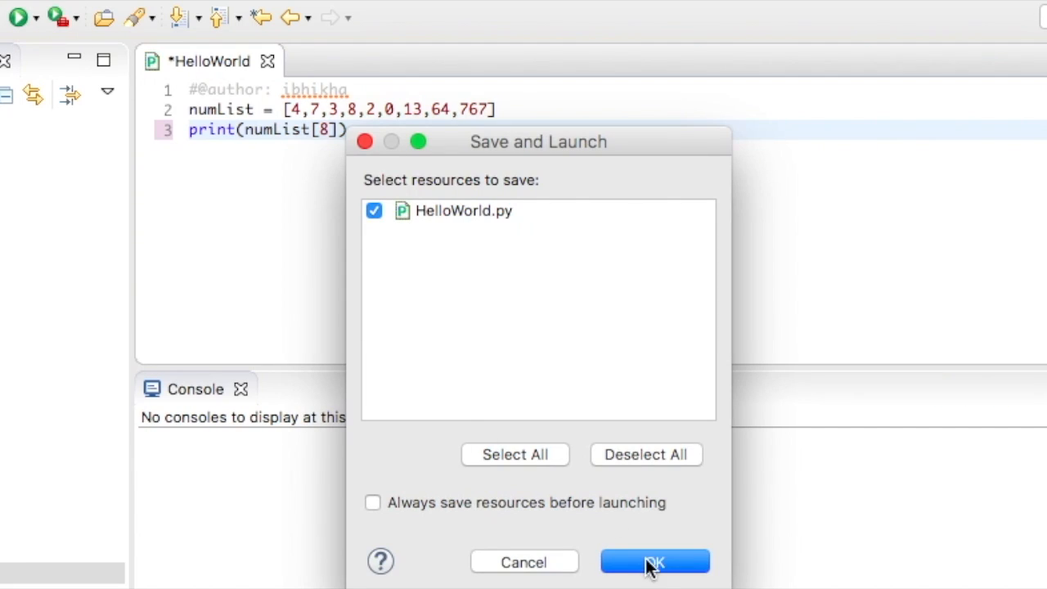
left_click(654, 561)
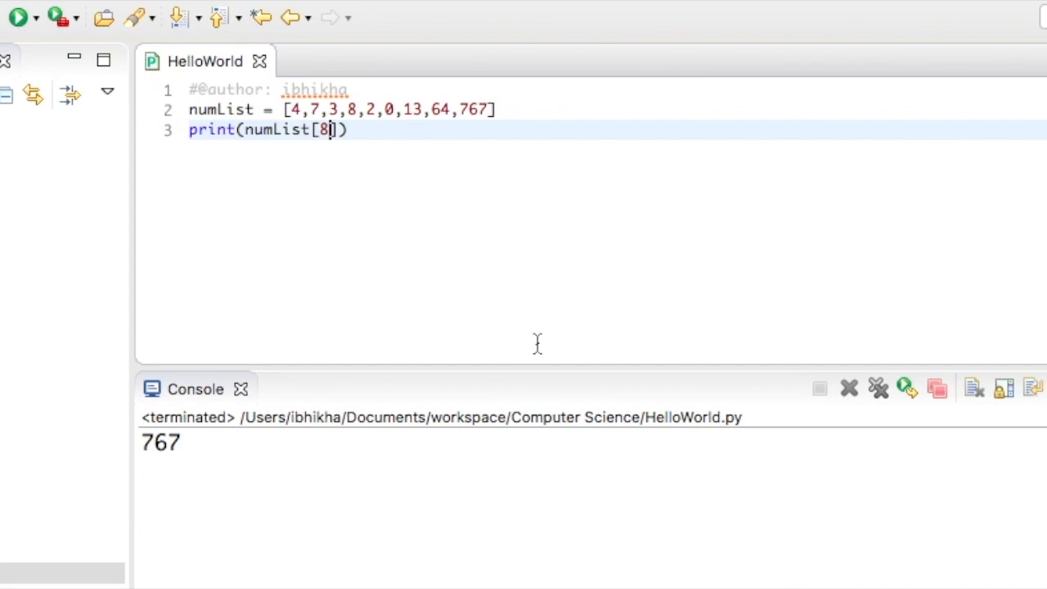
mouse_move(491, 137)
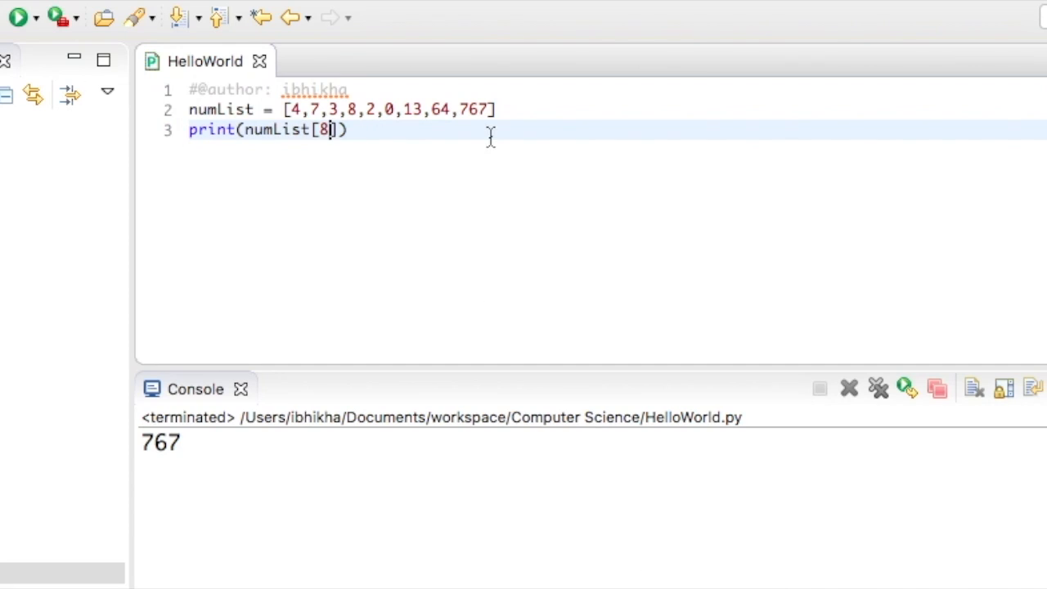